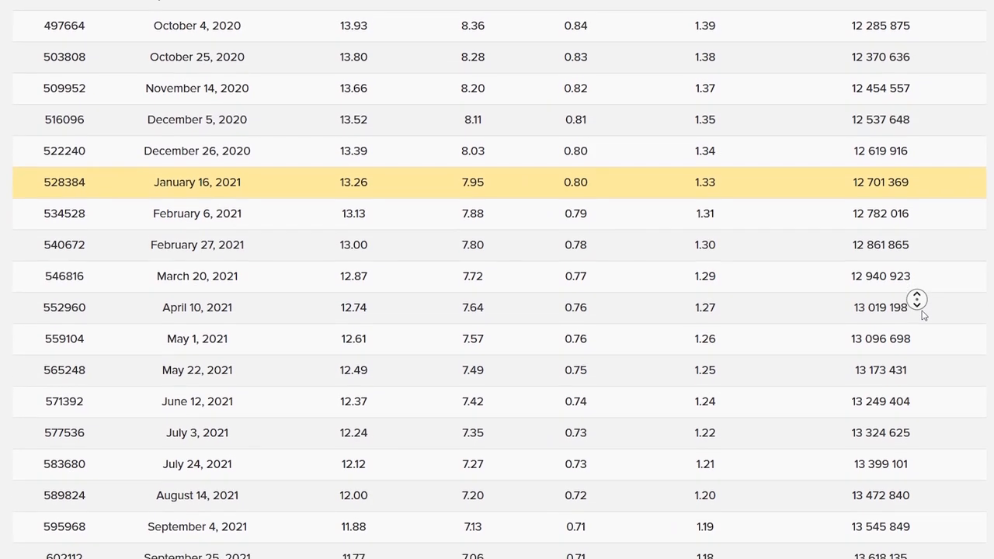
Start the Decrediton wallet download for Windows from the decred.org homepage
{"action": "scroll", "scroll_direction": "down", "scroll_amount": 3}
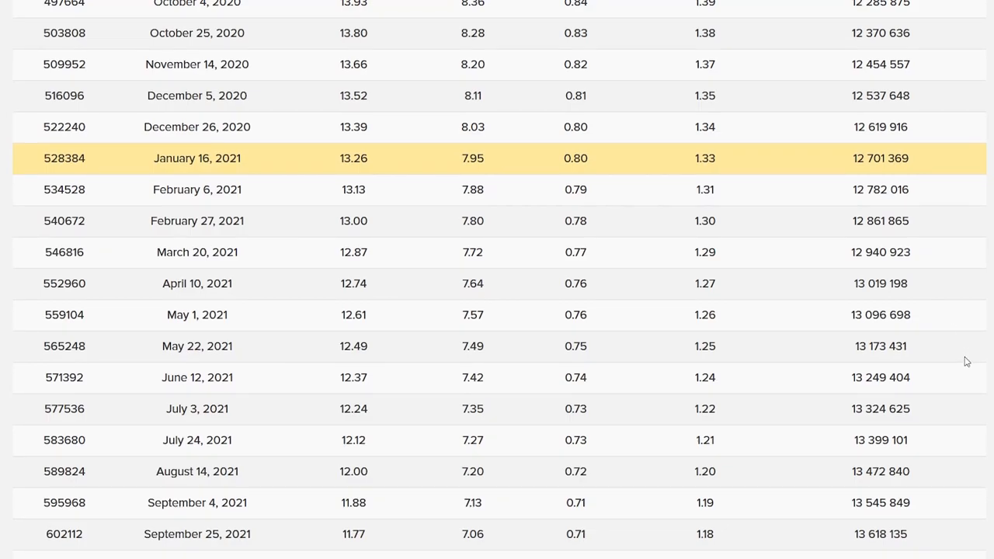
{"action": "mouse_move", "coordinate": [717, 168]}
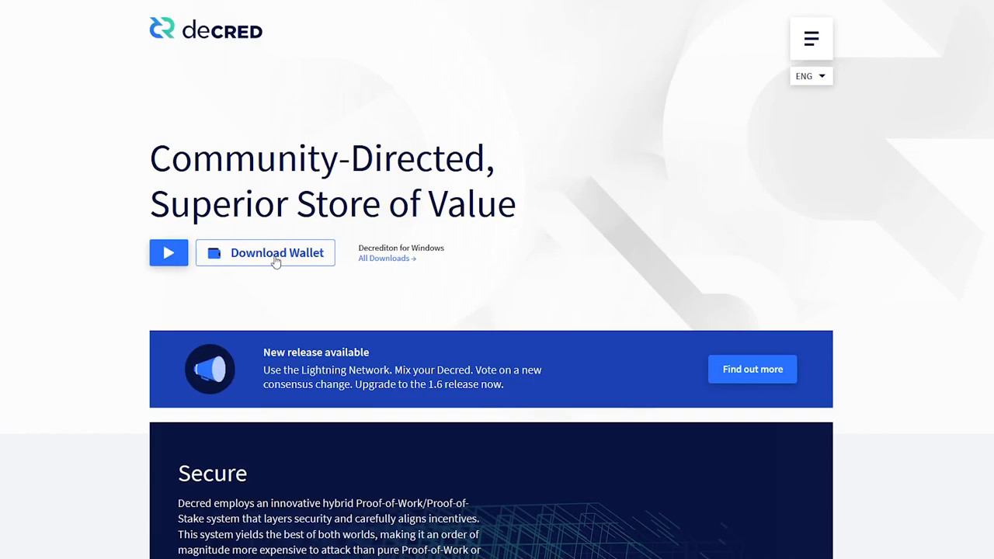
{"action": "left_click", "coordinate": [276, 252]}
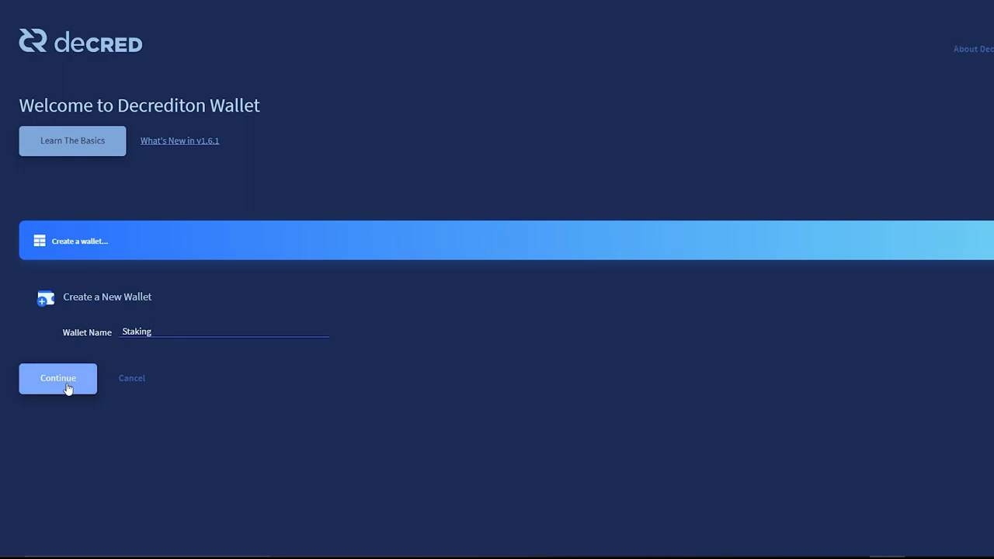
Create the 'Staking' wallet, accept its saved seed, and go to the Staking section
{"action": "left_click", "coordinate": [57, 379]}
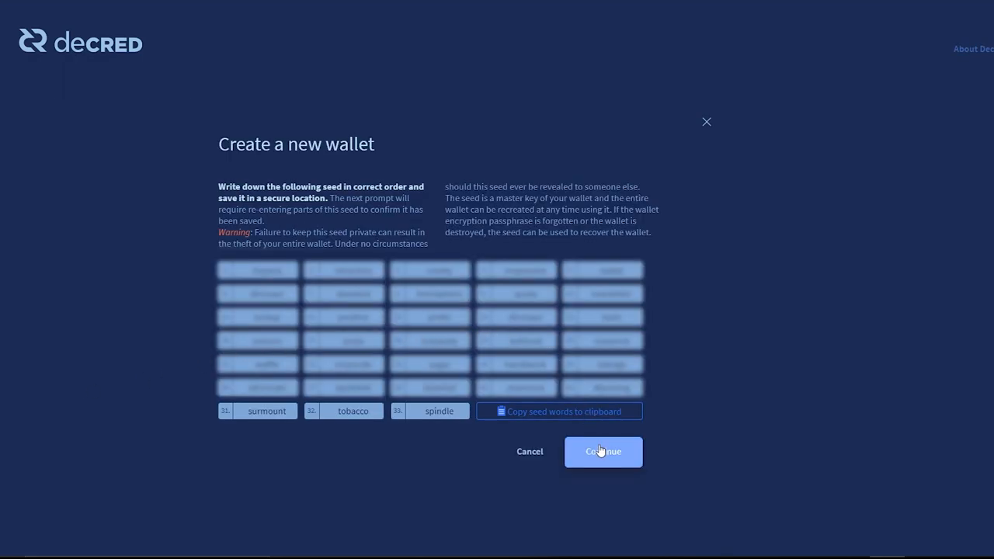
{"action": "left_click", "coordinate": [603, 450]}
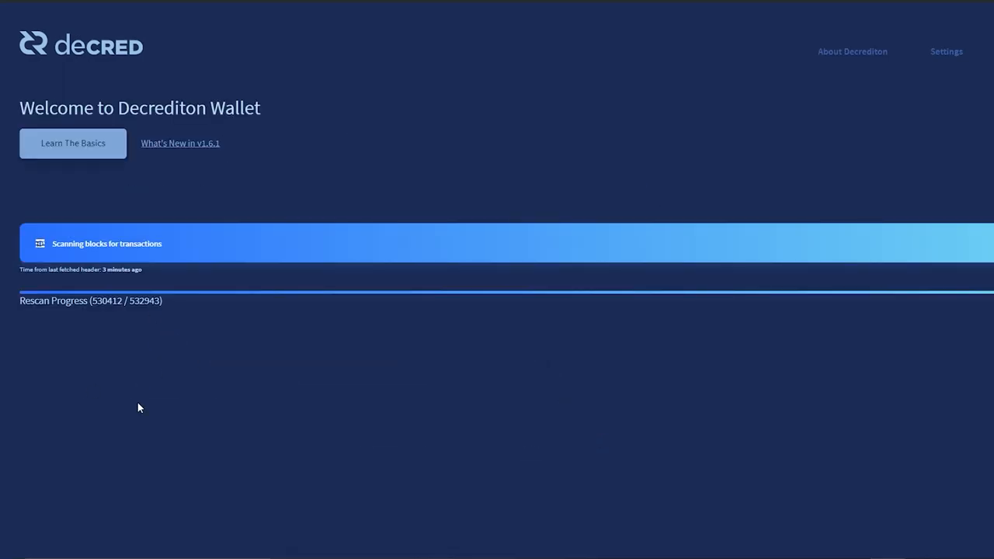
{"action": "left_click", "coordinate": [59, 211]}
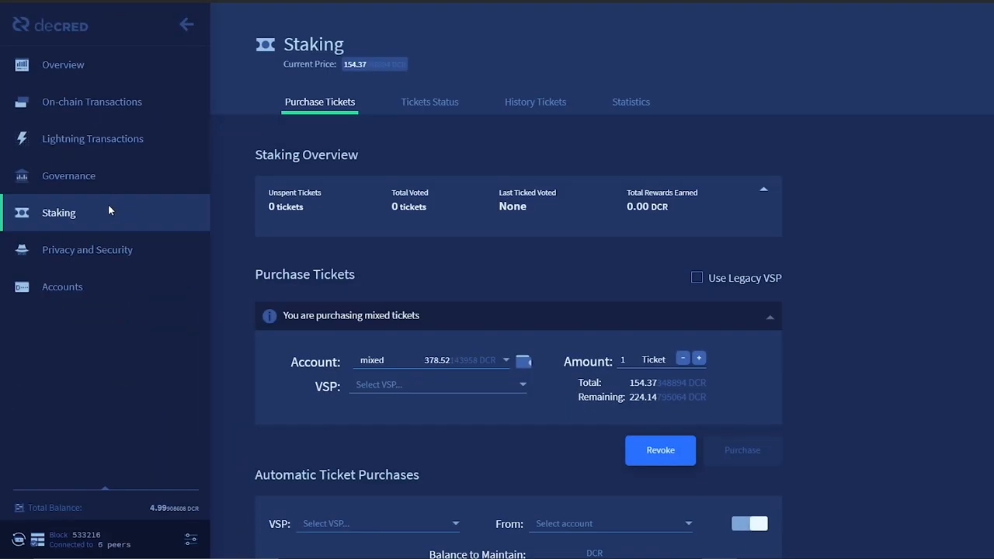
{"action": "mouse_move", "coordinate": [459, 365]}
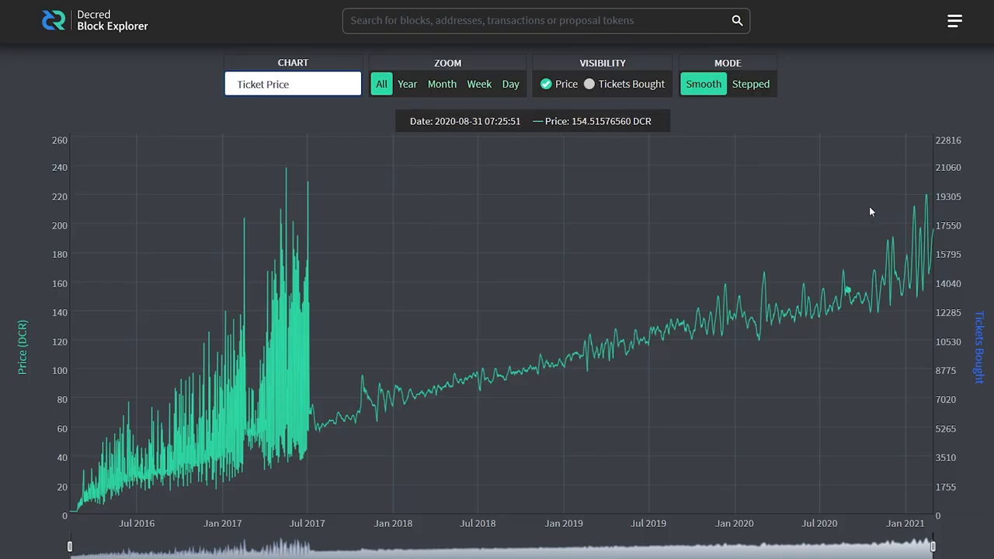
Switch the explorer chart from ticket price history to Stake Participation
{"action": "left_click", "coordinate": [292, 84]}
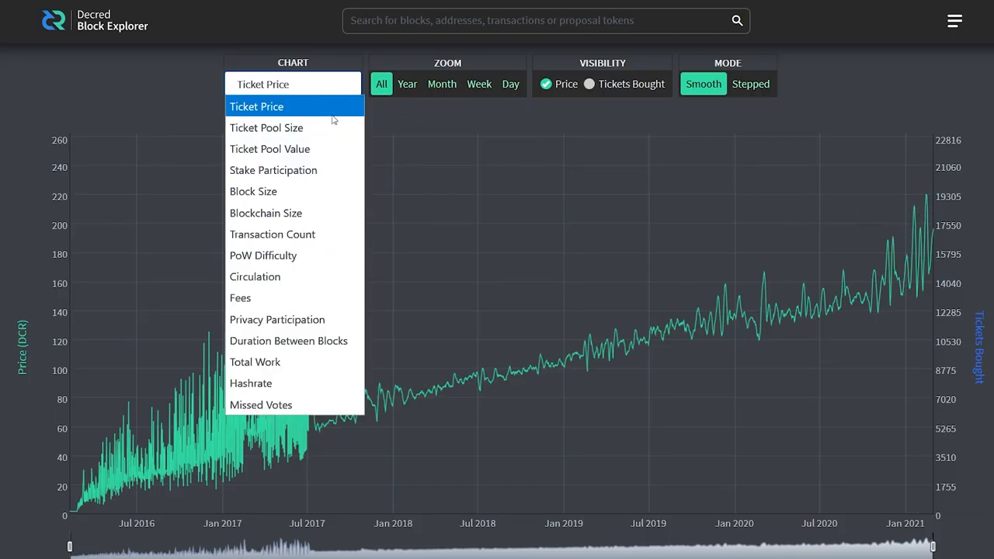
{"action": "left_click", "coordinate": [273, 169]}
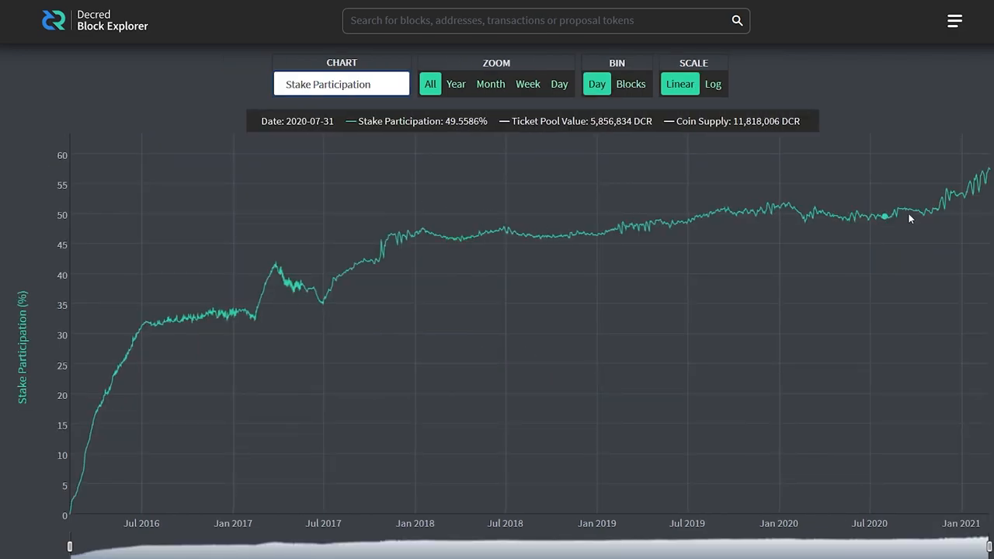
{"action": "mouse_move", "coordinate": [984, 198]}
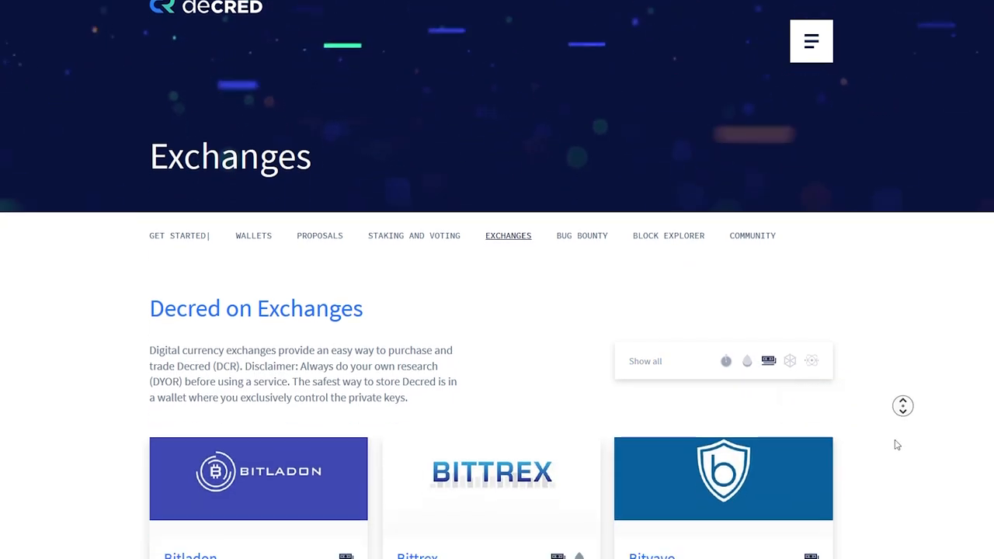
{"action": "scroll", "scroll_direction": "down", "scroll_amount": 3}
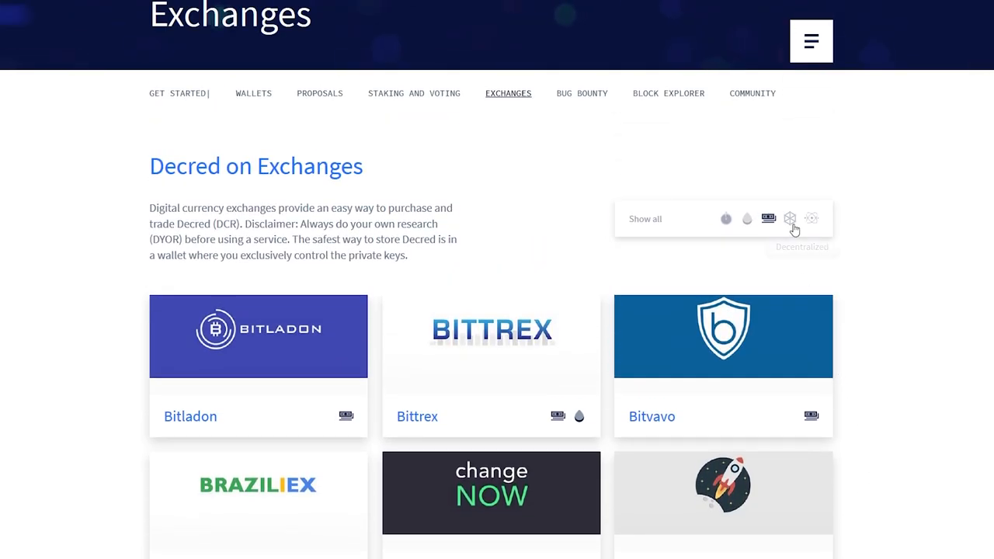
{"action": "left_click", "coordinate": [789, 218]}
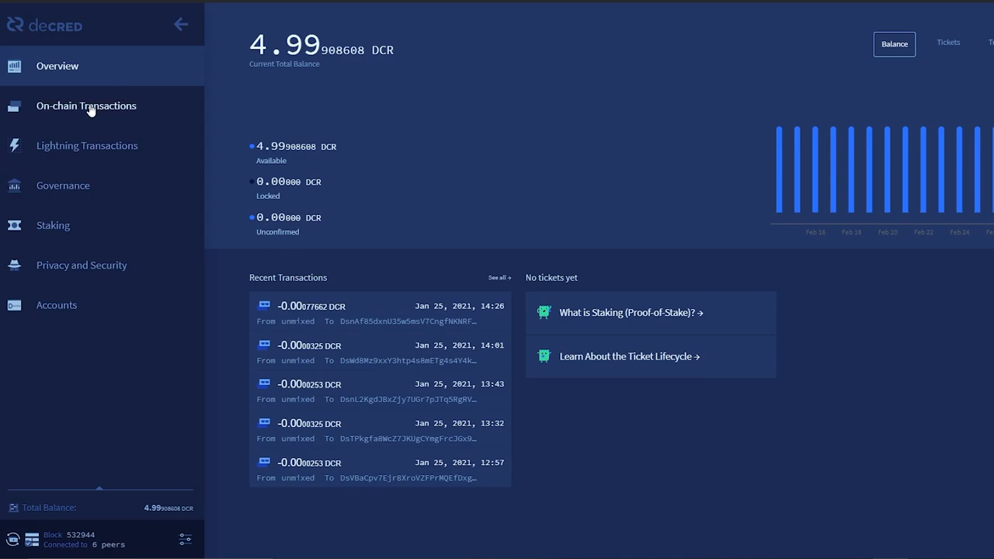
Show the wallet's On-chain Transactions history
{"action": "left_click", "coordinate": [86, 106]}
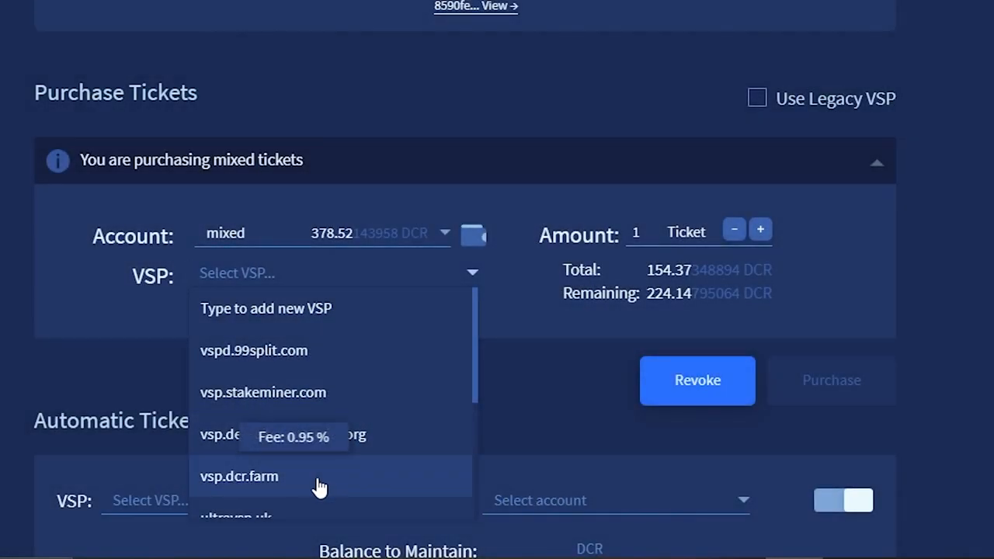
Purchase 2 mixed tickets via vspd.99split.com and confirm with the private passphrase
{"action": "scroll", "scroll_direction": "down", "scroll_amount": 3}
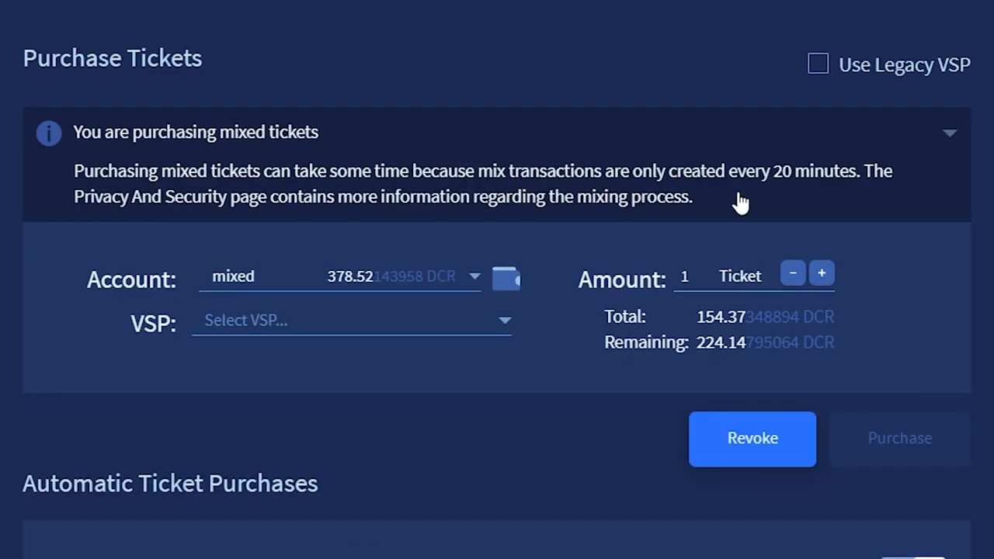
{"action": "mouse_move", "coordinate": [749, 205]}
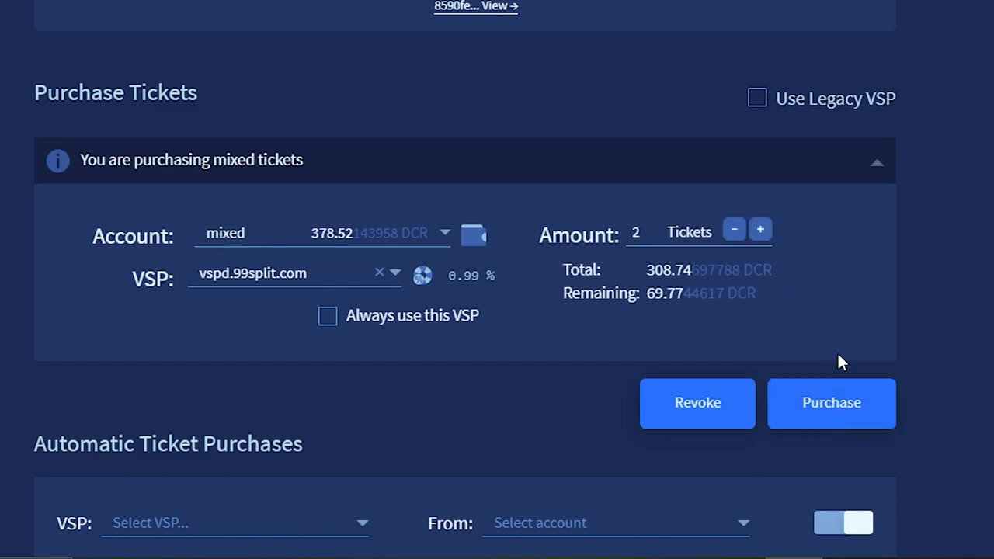
{"action": "left_click", "coordinate": [832, 403]}
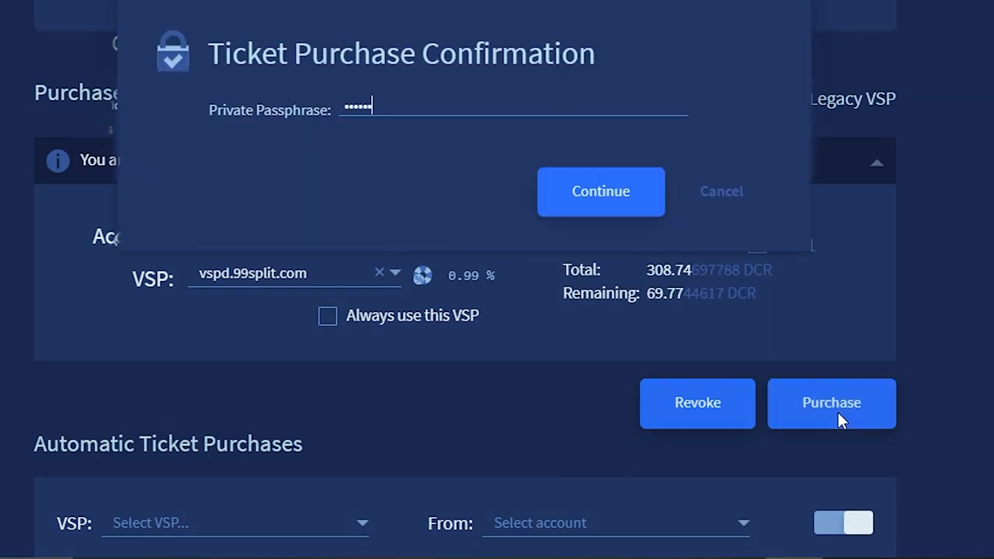
{"action": "left_click", "coordinate": [599, 191]}
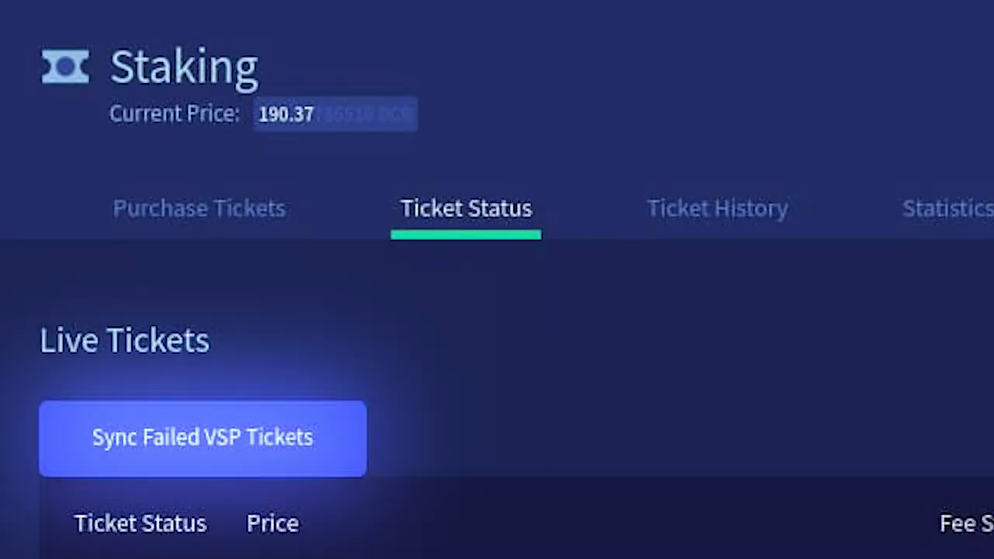
Resync the live tickets whose VSP registration failed
{"action": "left_click", "coordinate": [202, 438]}
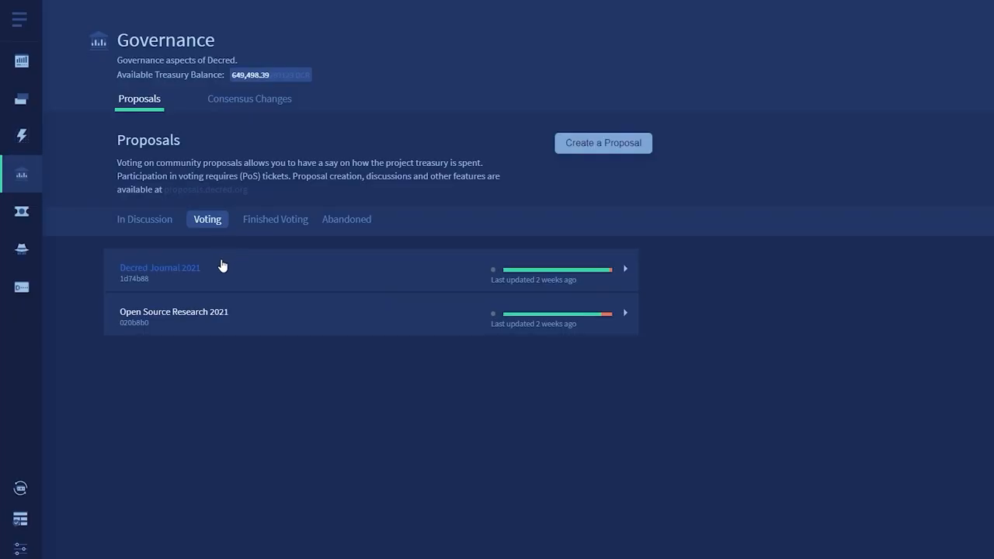
View the Decred Journal 2021 proposal, then the Consensus Changes votes
{"action": "left_click", "coordinate": [158, 267]}
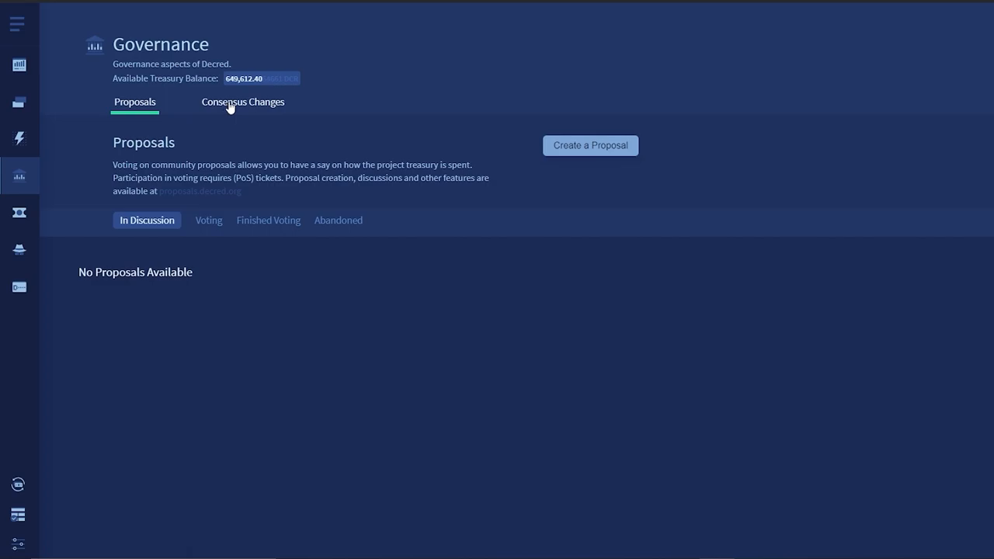
{"action": "left_click", "coordinate": [242, 102]}
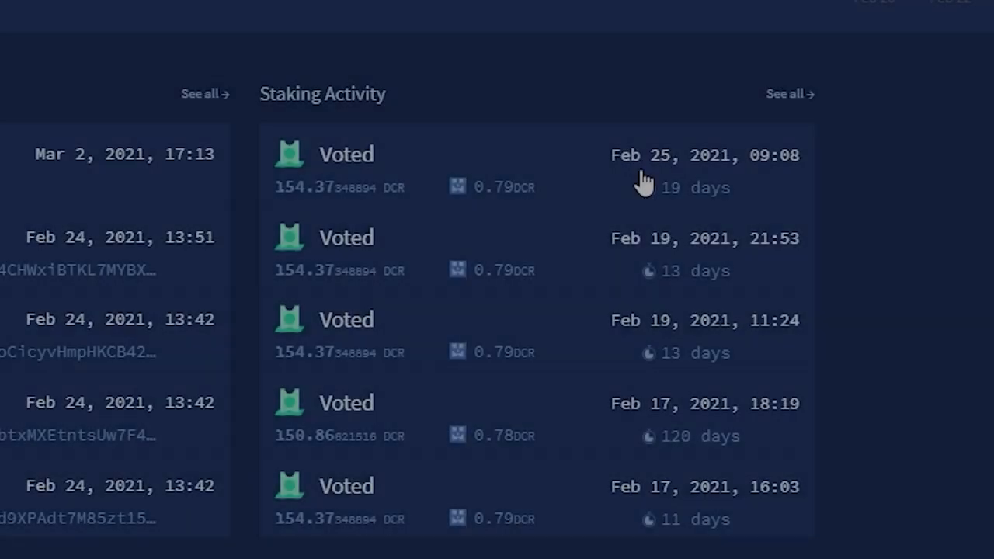
{"action": "mouse_move", "coordinate": [689, 188]}
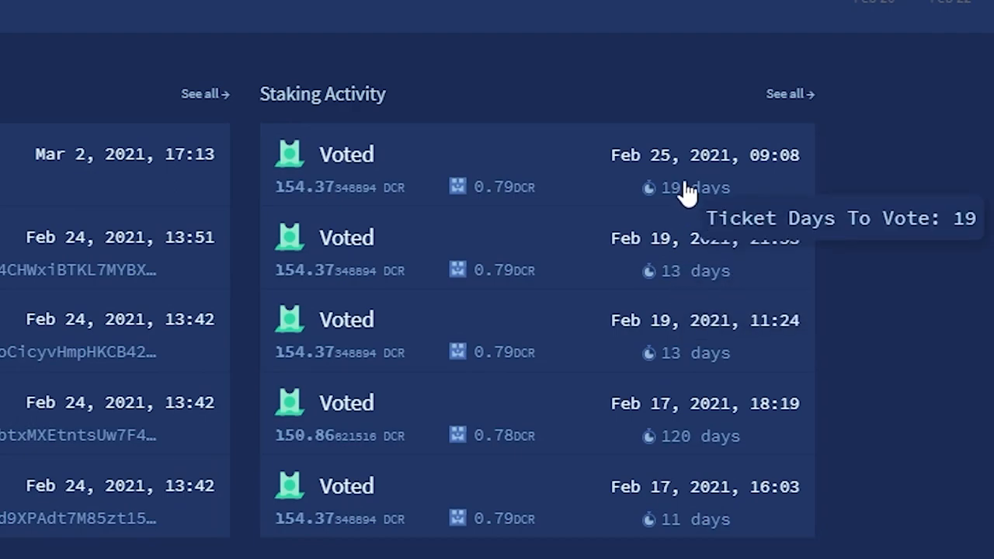
{"action": "mouse_move", "coordinate": [624, 271]}
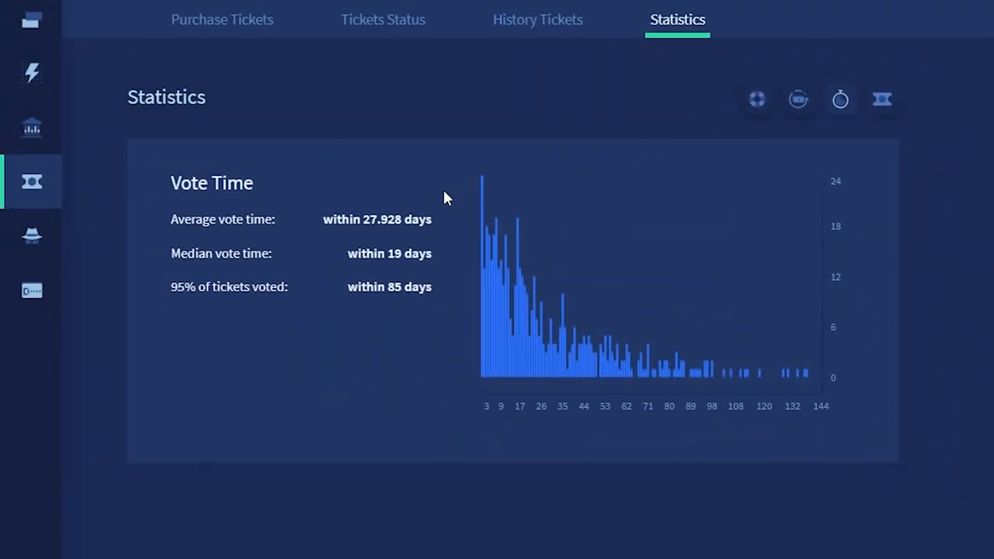
{"action": "mouse_move", "coordinate": [445, 245]}
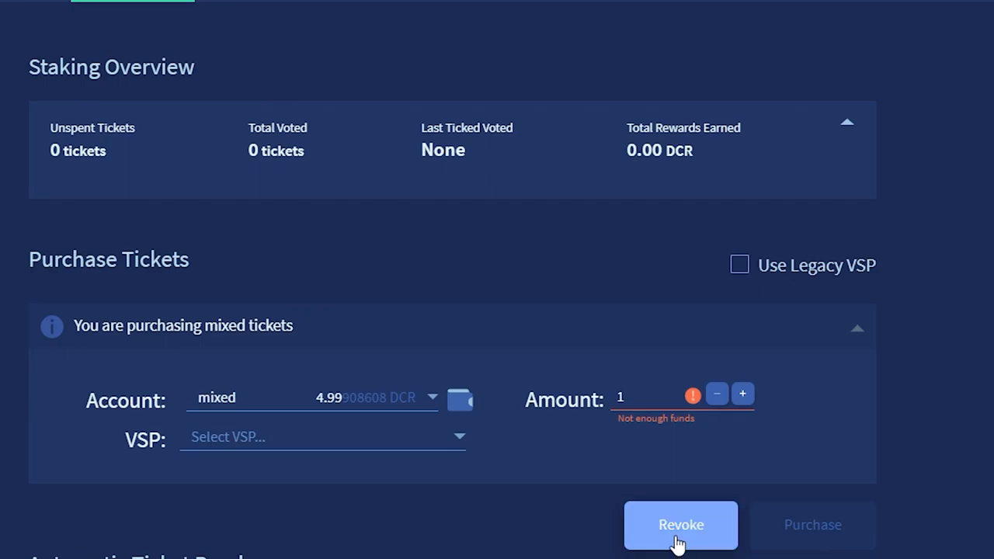
Start revoking tickets, bringing up the Revoke Tickets Confirmation asking for the passphrase
{"action": "left_click", "coordinate": [681, 526]}
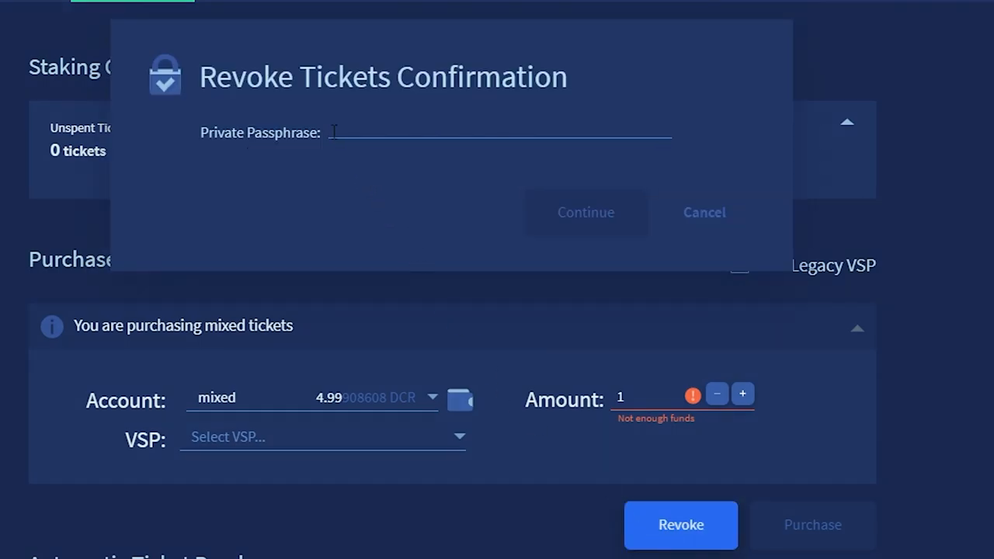